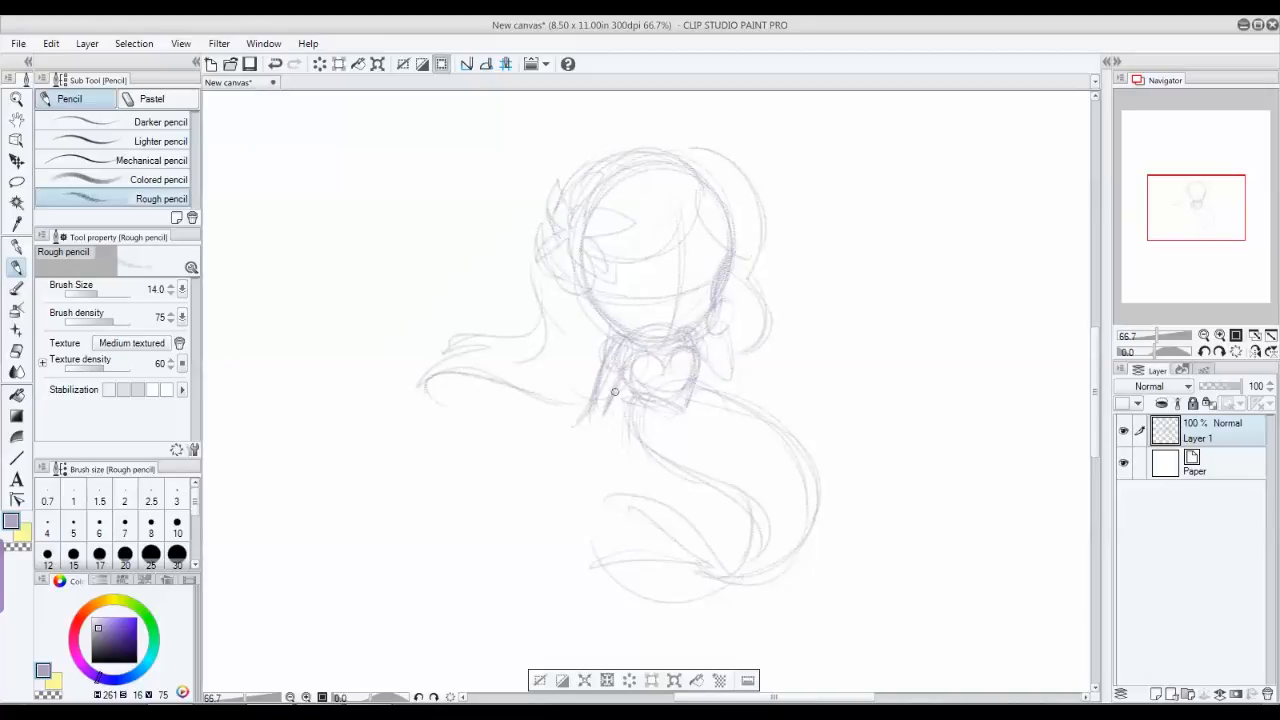
# - Rough in more hair strands and the tail curve, then sketch eyes on the face
pyautogui.moveTo(615, 390); pyautogui.dragTo(709, 549)
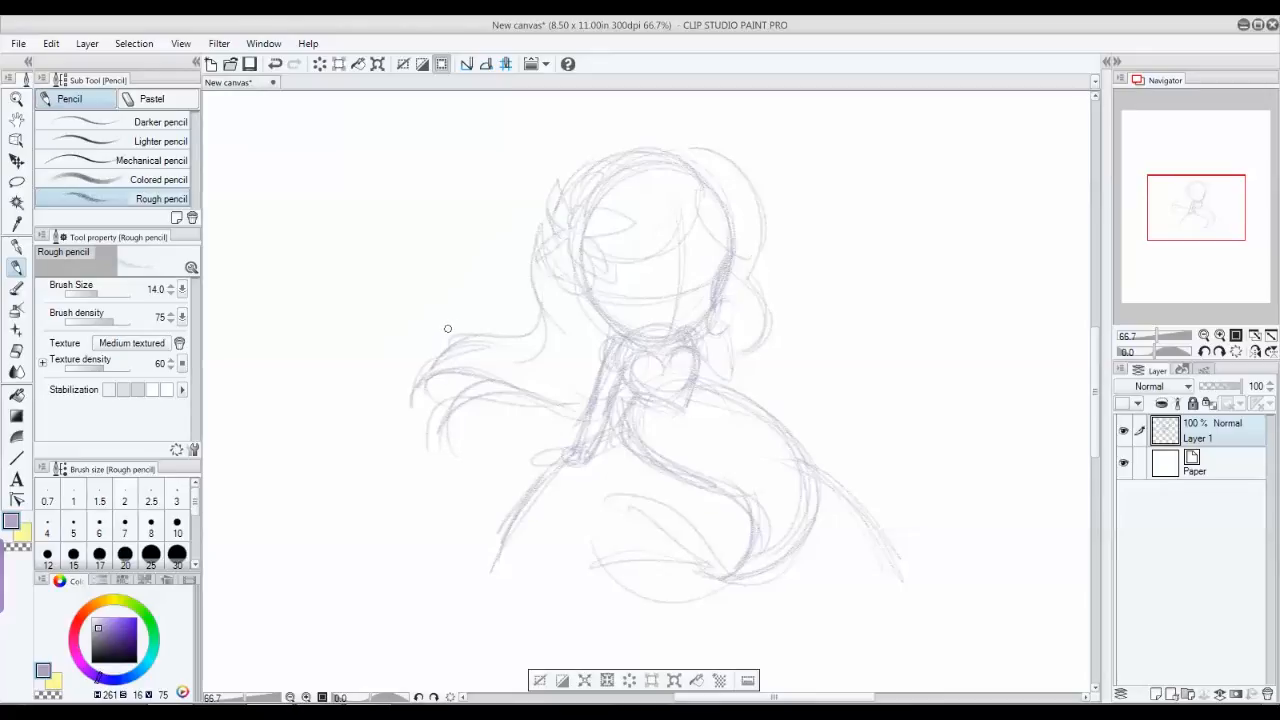
pyautogui.moveTo(445, 330)
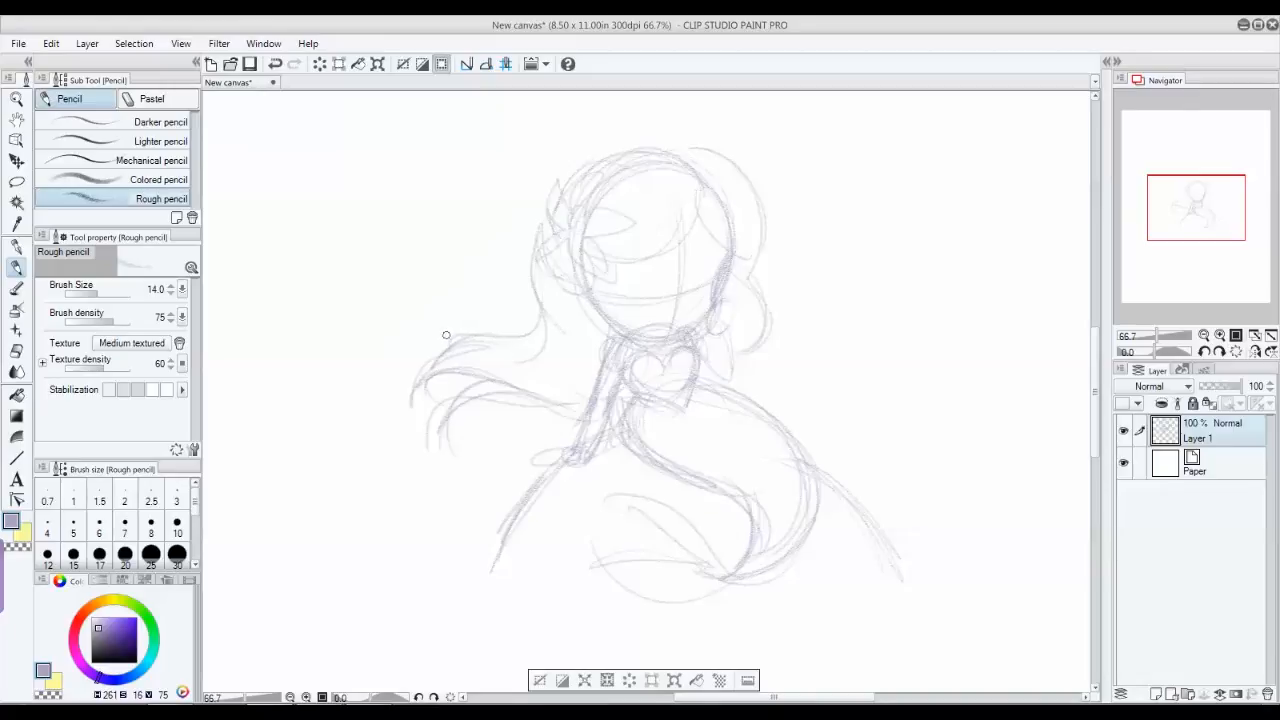
pyautogui.moveTo(373, 253)
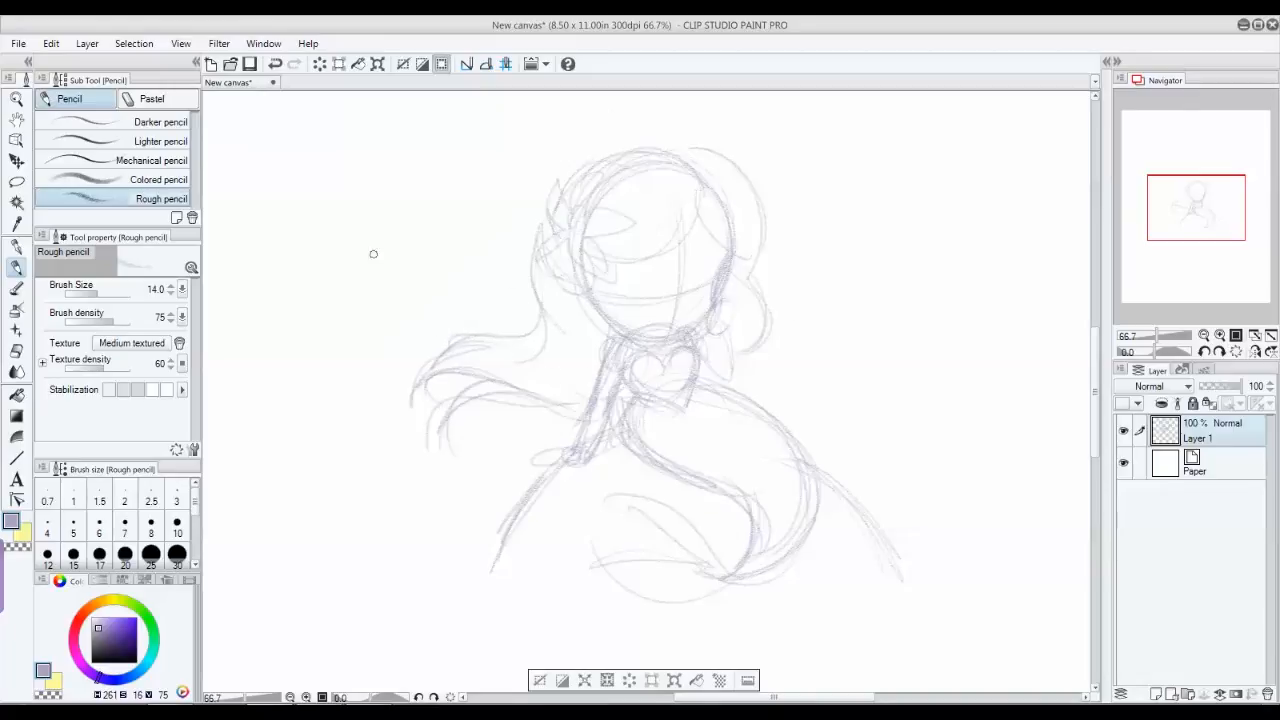
pyautogui.moveTo(525, 322)
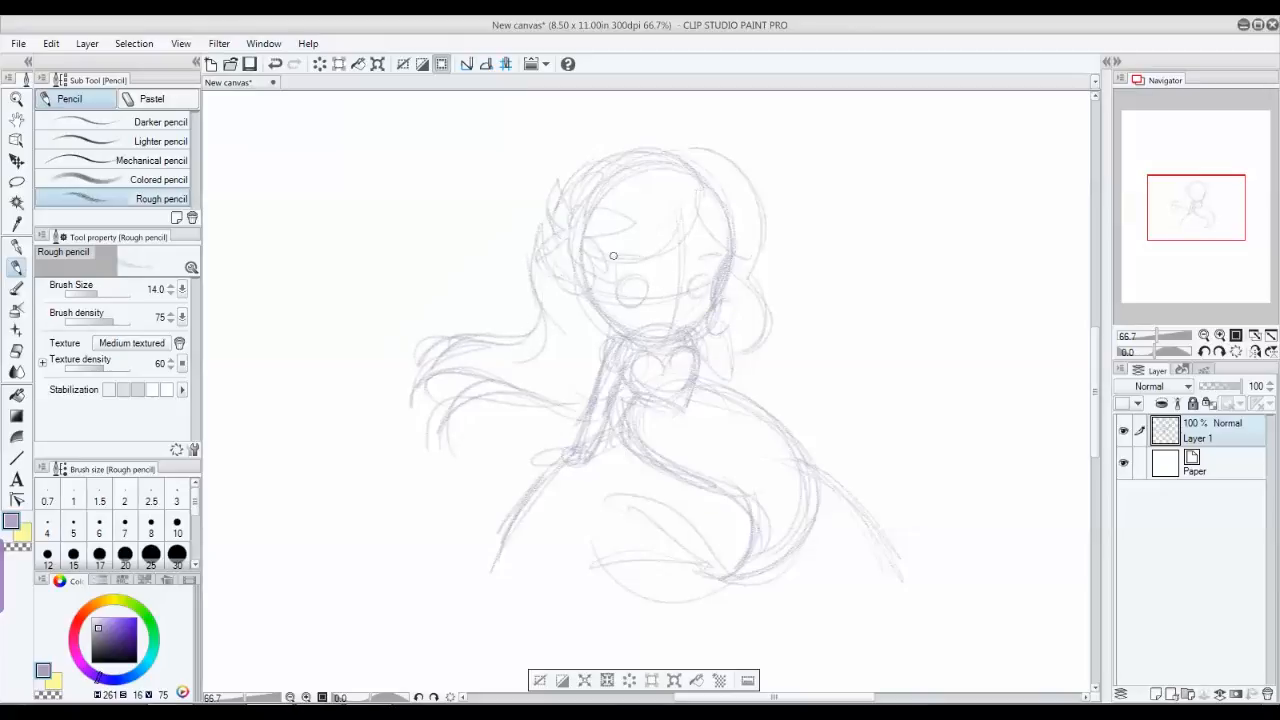
pyautogui.moveTo(615, 255); pyautogui.dragTo(693, 312)
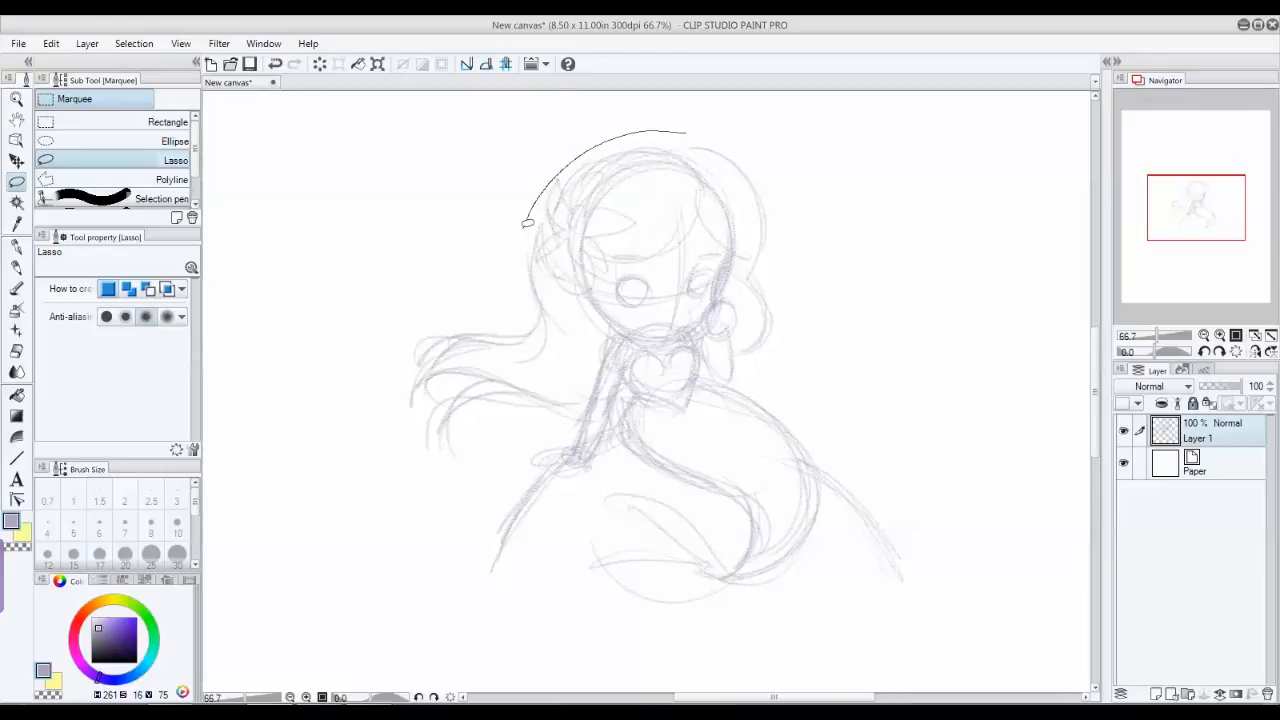
# - Draw a freehand lasso enclosing the head and upper flowing hair
pyautogui.moveTo(525, 220); pyautogui.dragTo(563, 408)
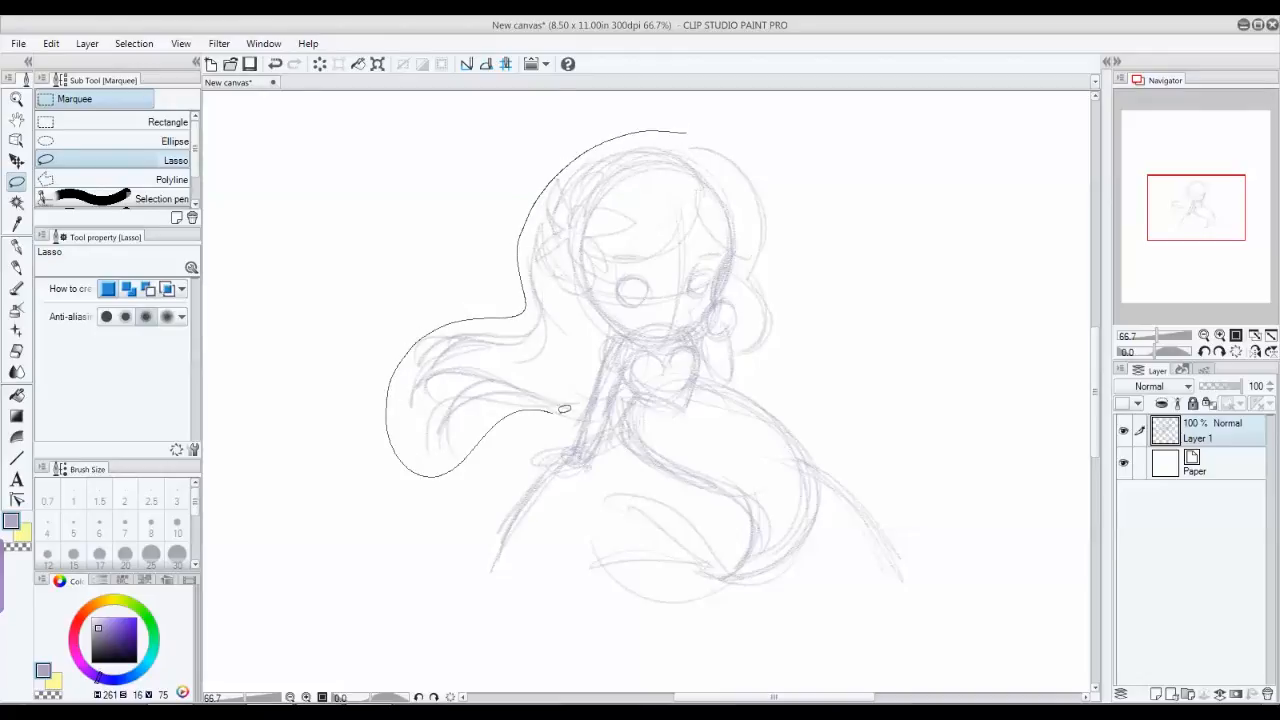
pyautogui.moveTo(560, 410); pyautogui.dragTo(665, 335)
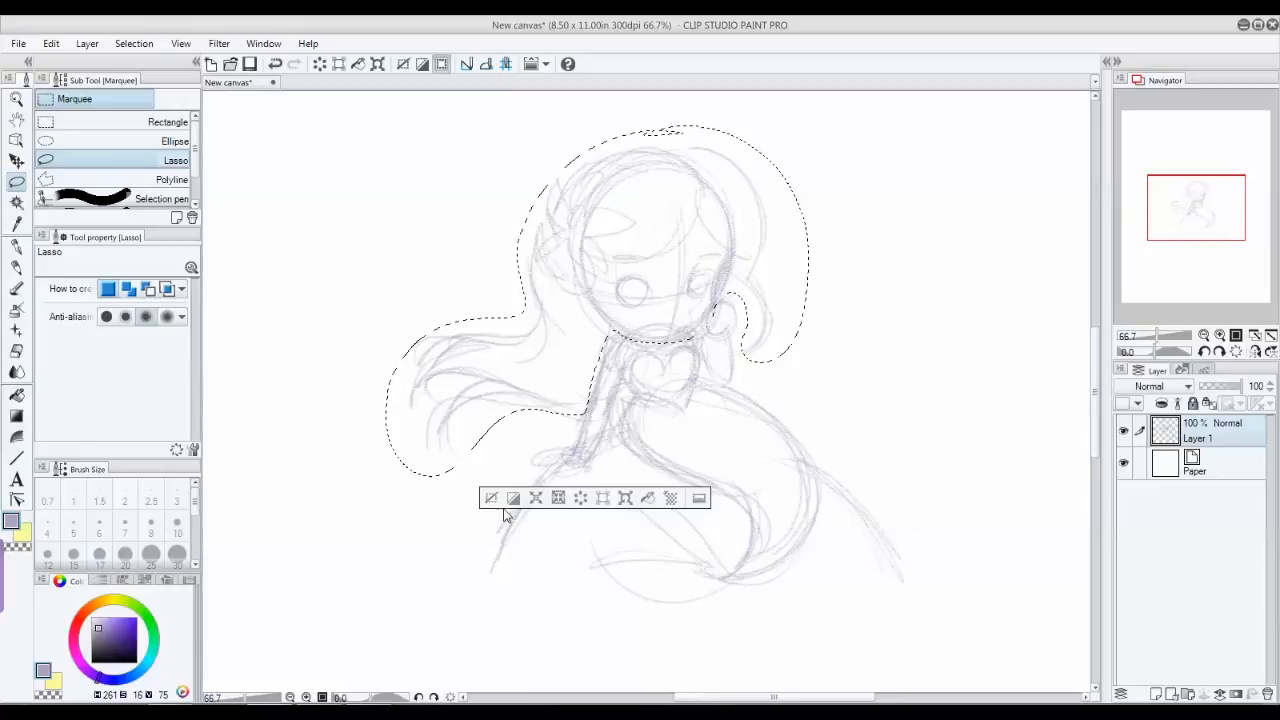
pyautogui.moveTo(491, 498)
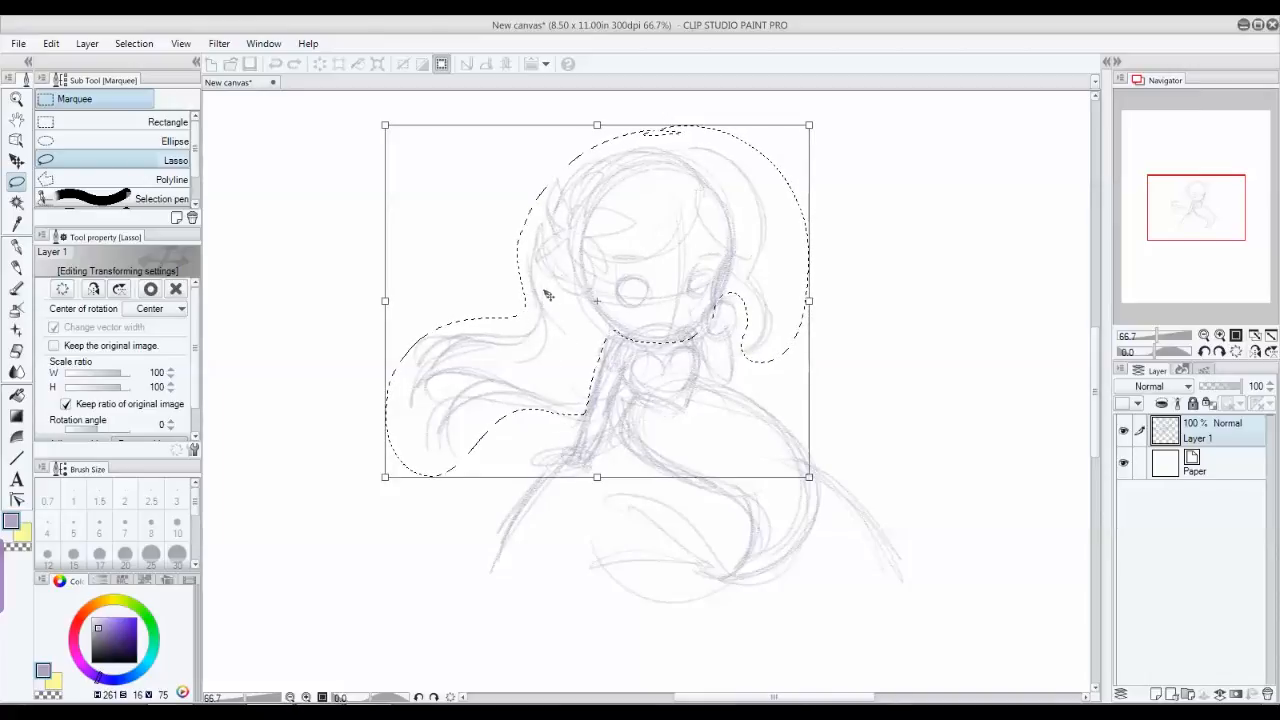
# - Drag the transform box to shift the head and hair right and shrink them
pyautogui.moveTo(597, 300); pyautogui.dragTo(637, 282)
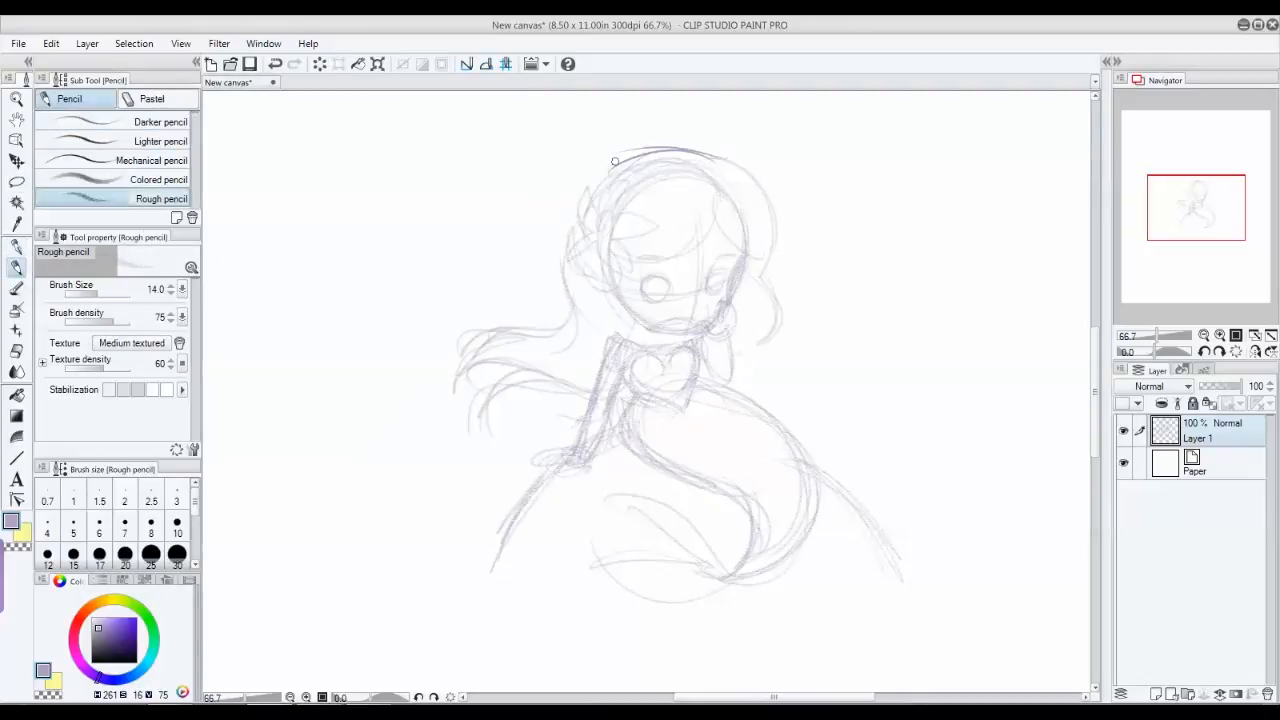
# - Sketch fresh pencil strokes along the top and side outline of the moved head
pyautogui.moveTo(615, 160); pyautogui.dragTo(605, 168)
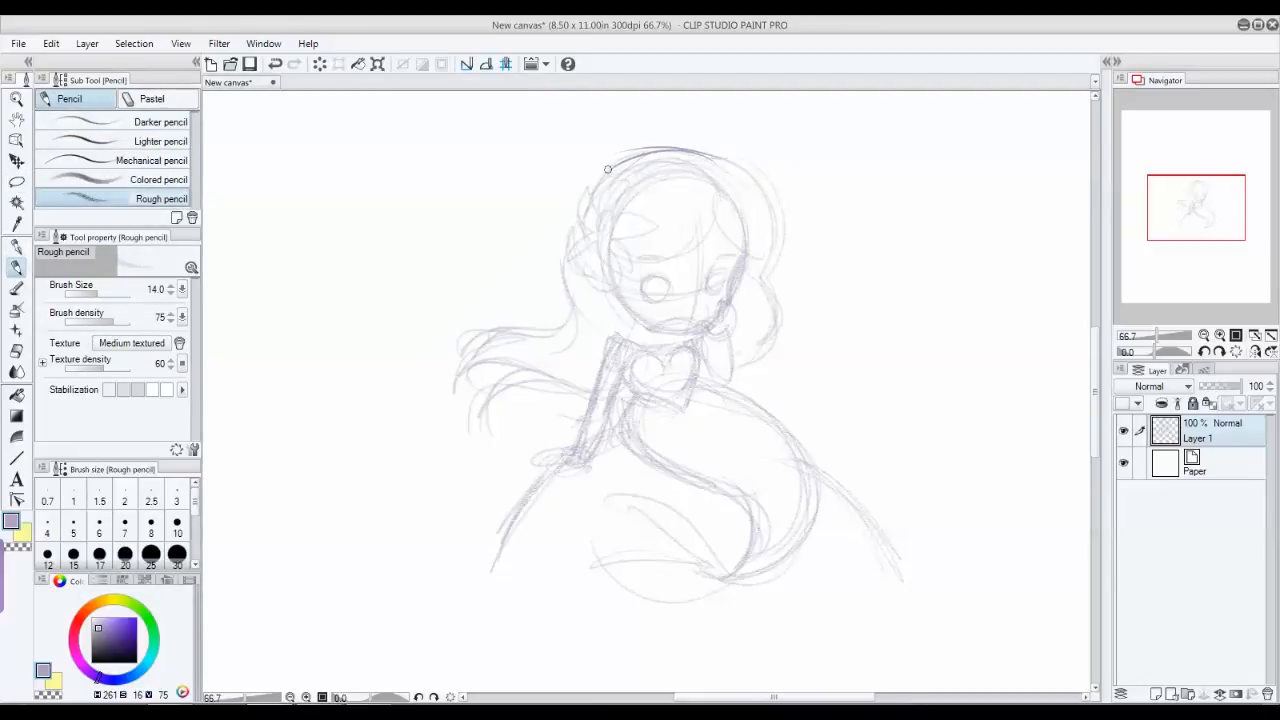
pyautogui.moveTo(607, 168); pyautogui.dragTo(549, 298)
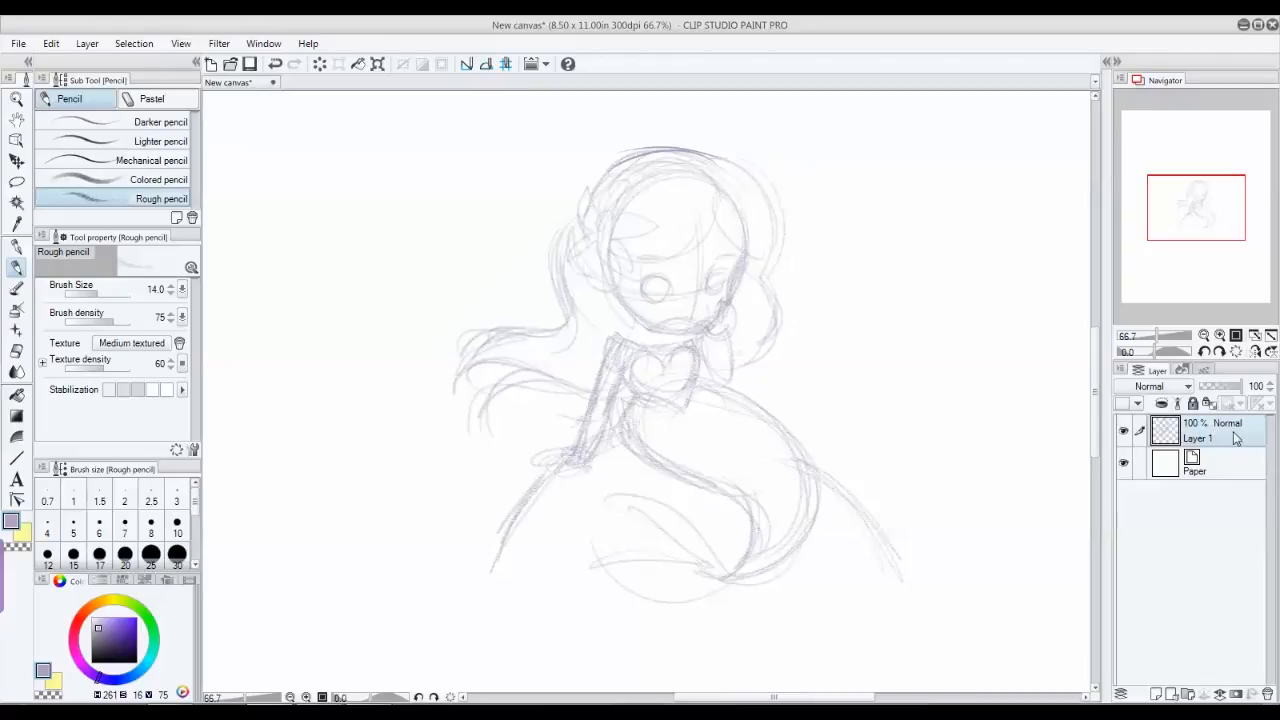
pyautogui.moveTo(785, 227)
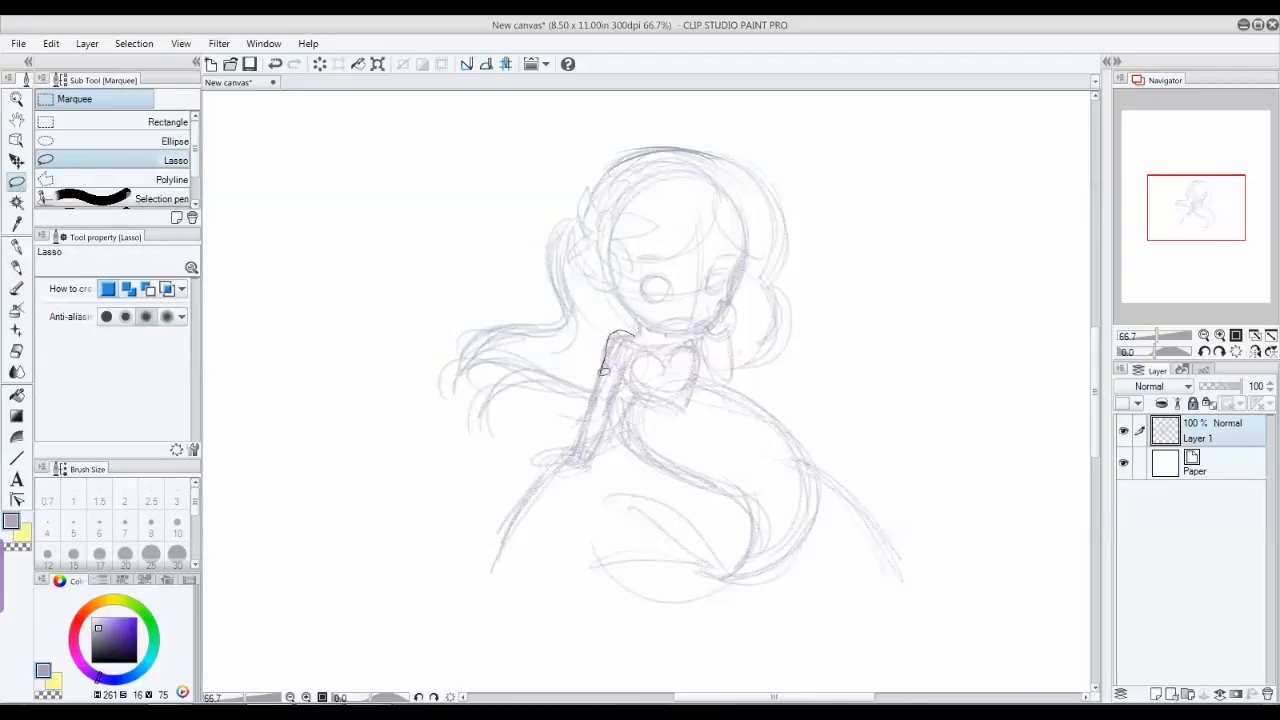
# - Lasso around the arm and open its Scale up/Scale down/Rotate transform box
pyautogui.moveTo(615, 330); pyautogui.dragTo(555, 475)
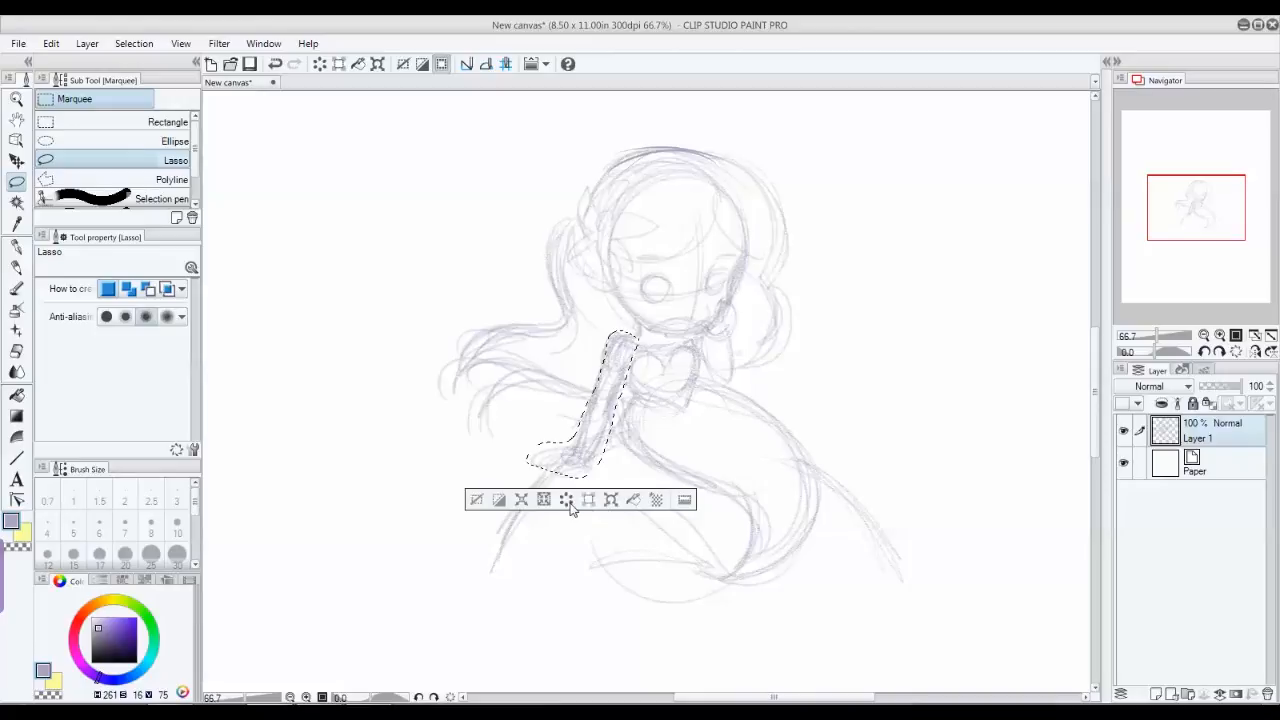
pyautogui.moveTo(610, 500)
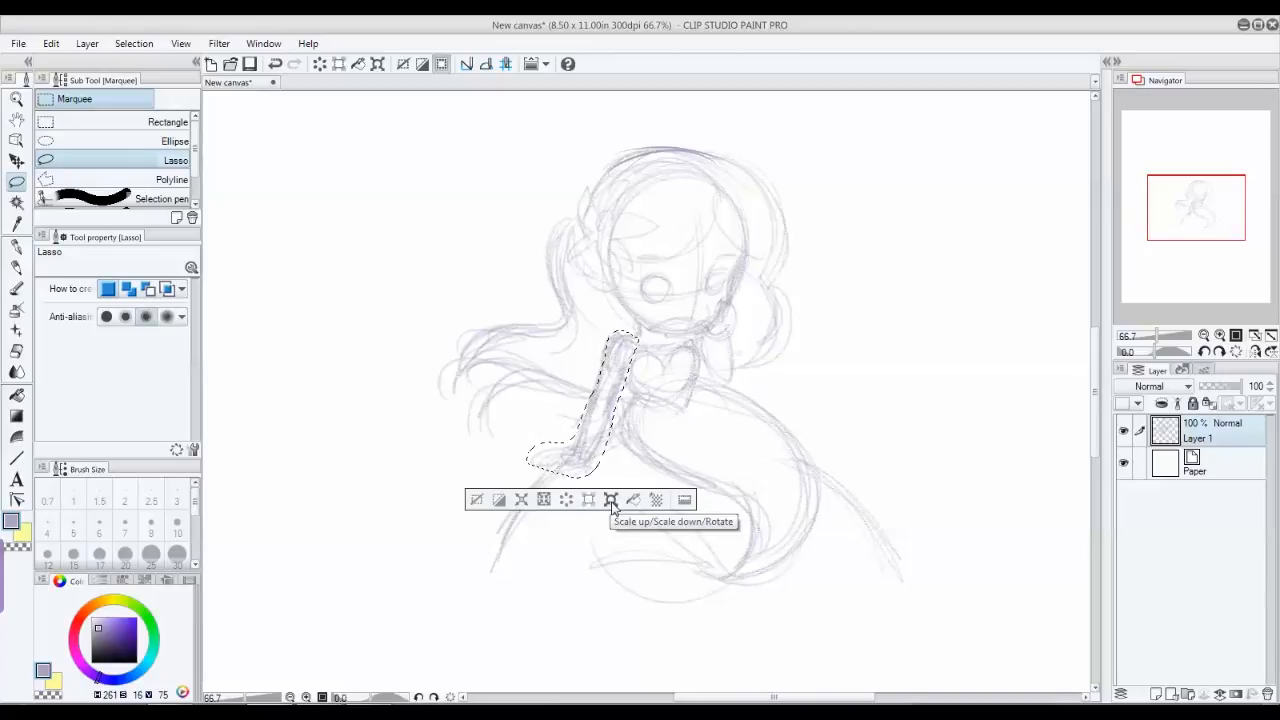
pyautogui.click(610, 500)
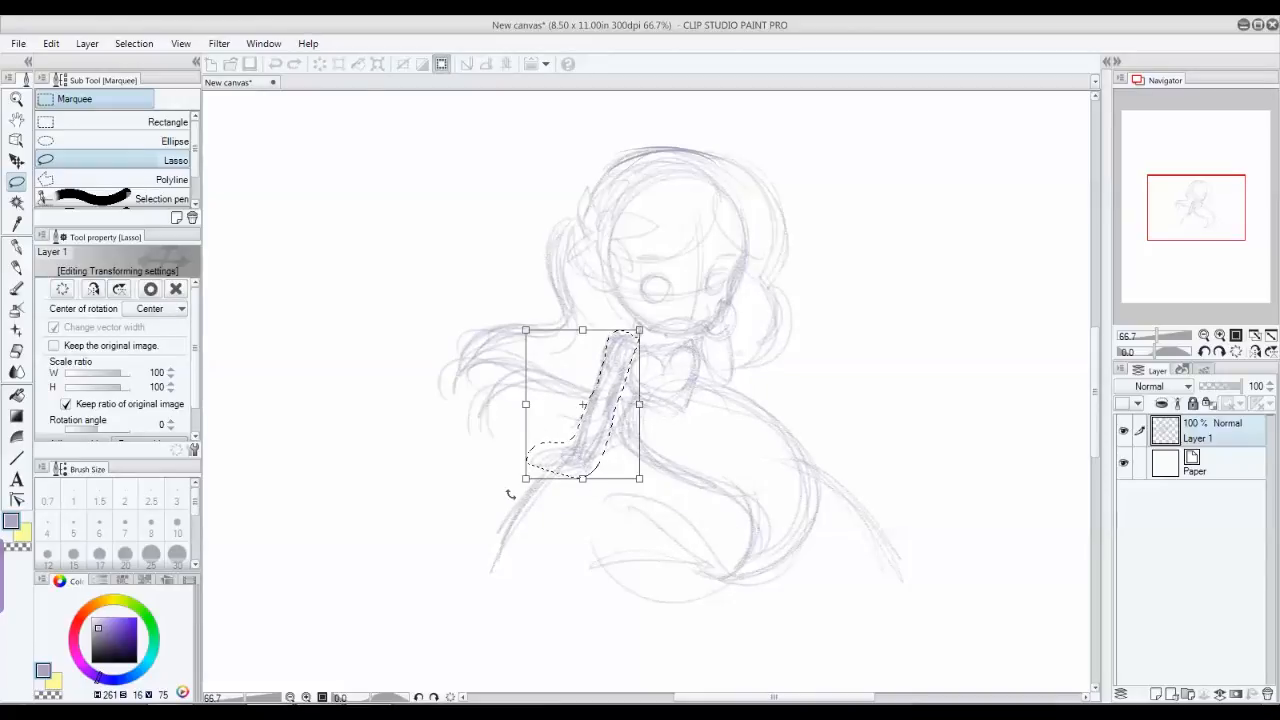